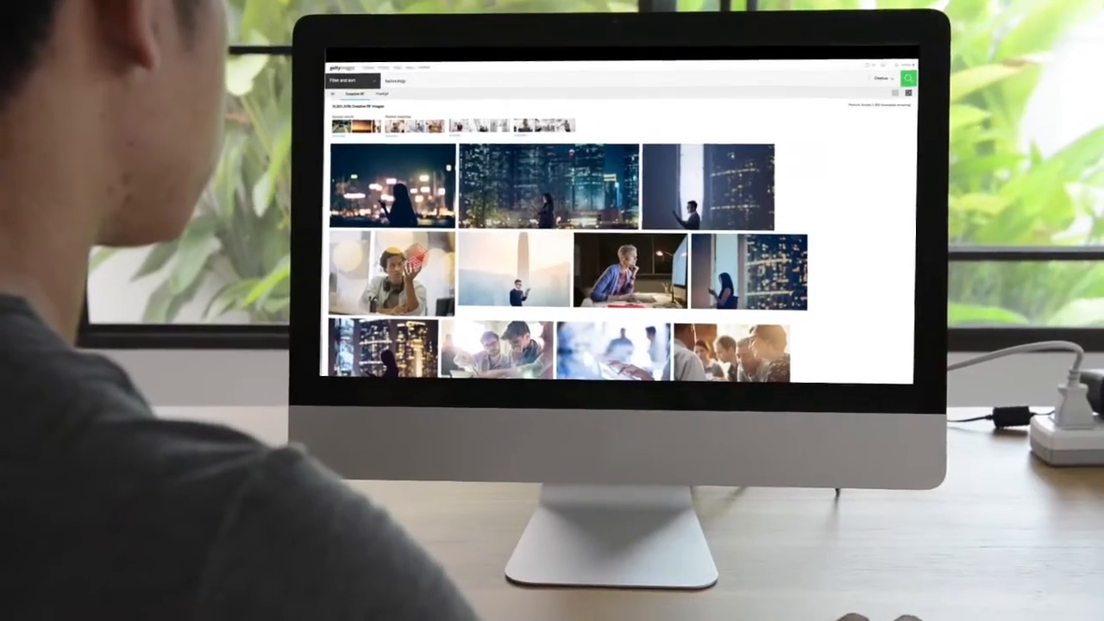
Step: Scroll through the Premium Access 'parents' creative results showing 1,985 downloads remaining
scroll("down", 3)
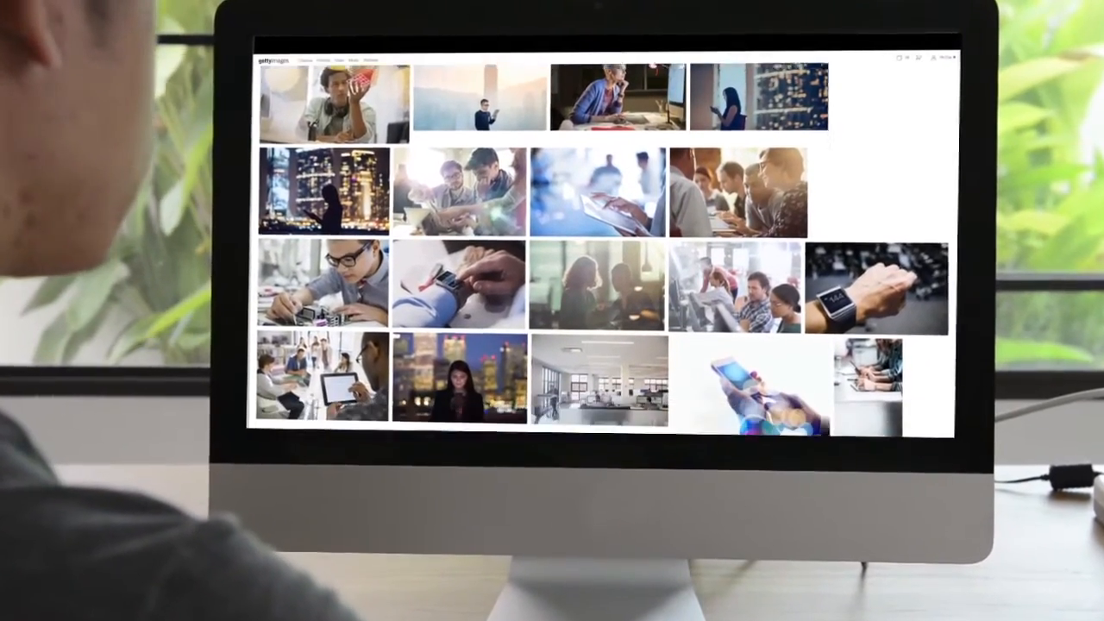
scroll("down", 3)
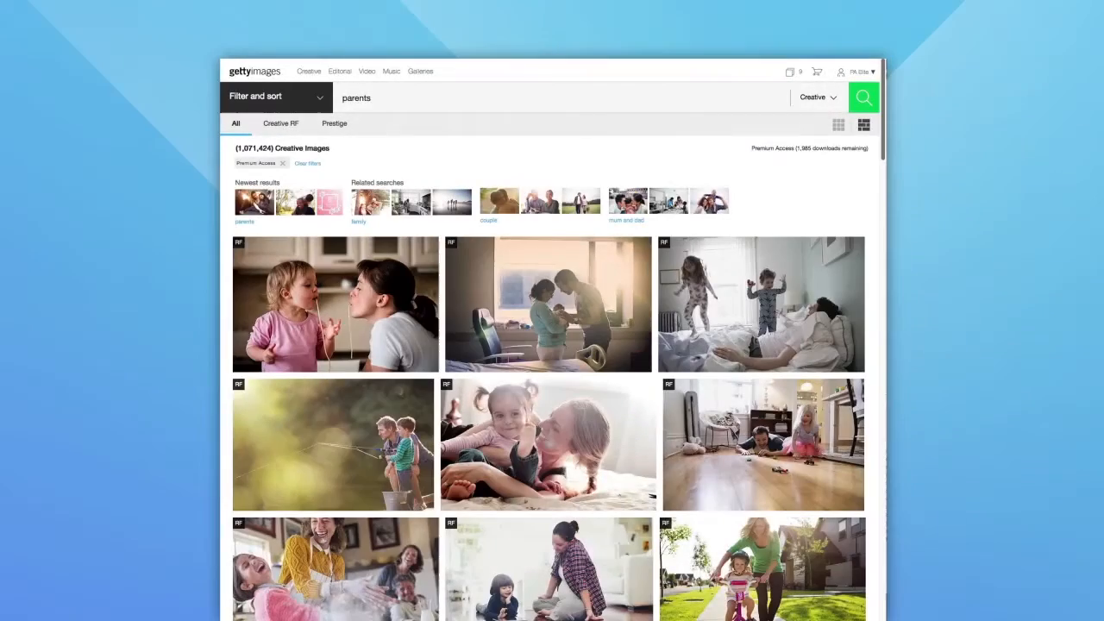
Step: Download the mom-and-toddler cafe selfie at the Large 7360 x 4907 px size
scroll("down", 3)
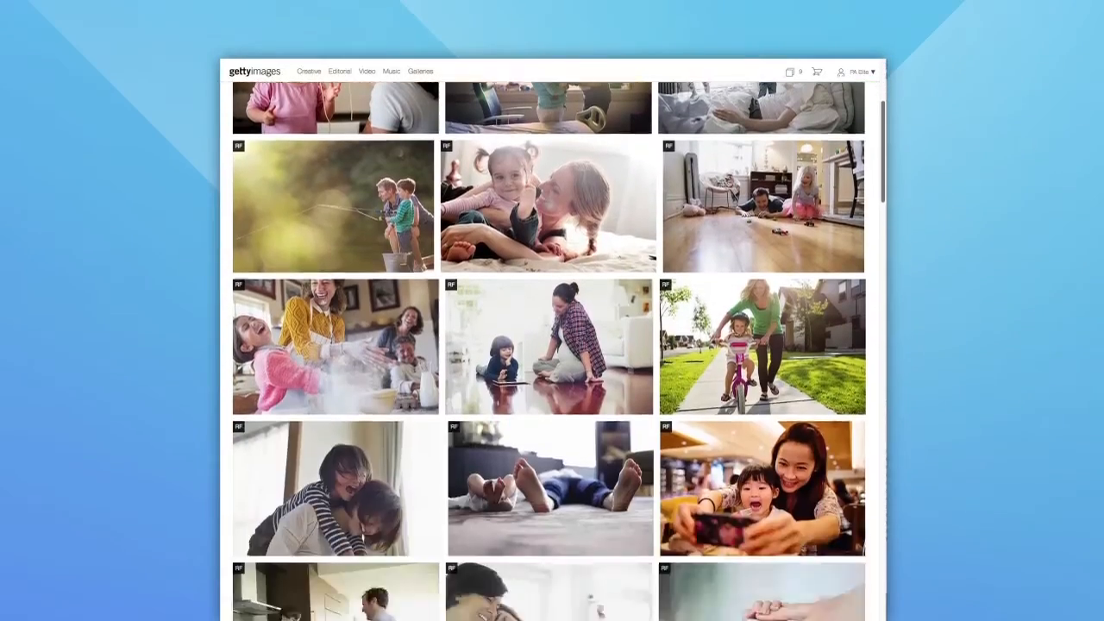
scroll("down", 3)
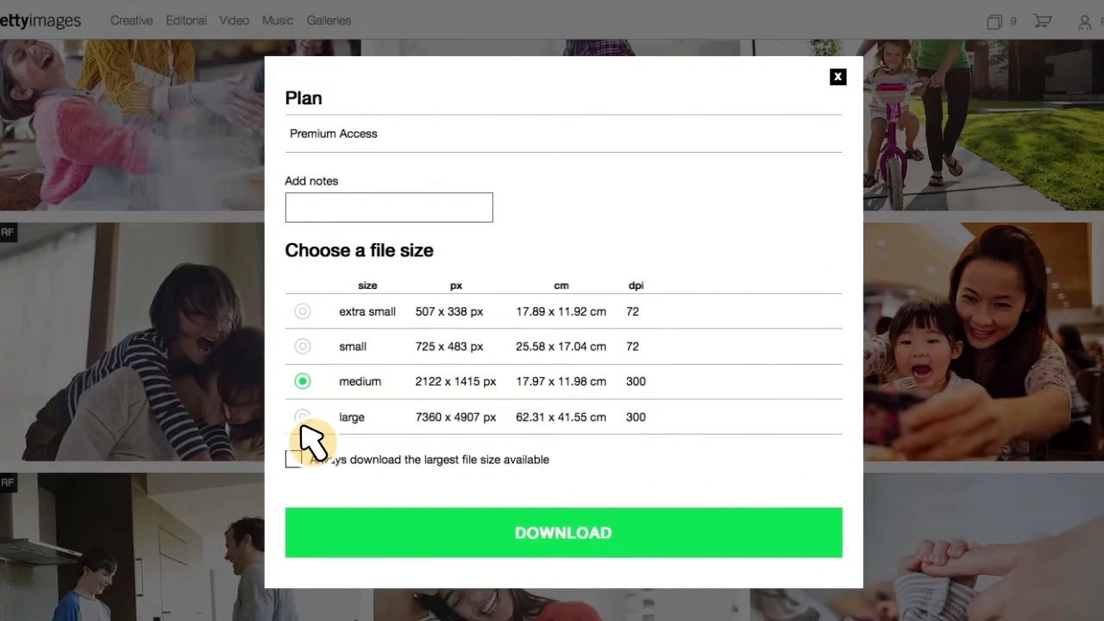
left_click(302, 416)
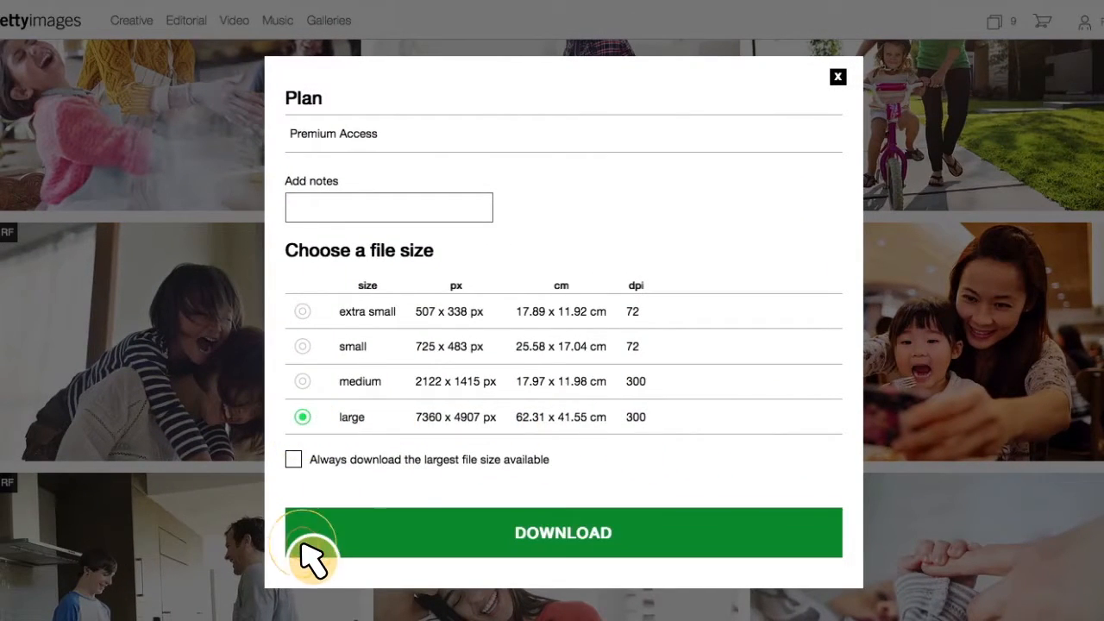
left_click(563, 532)
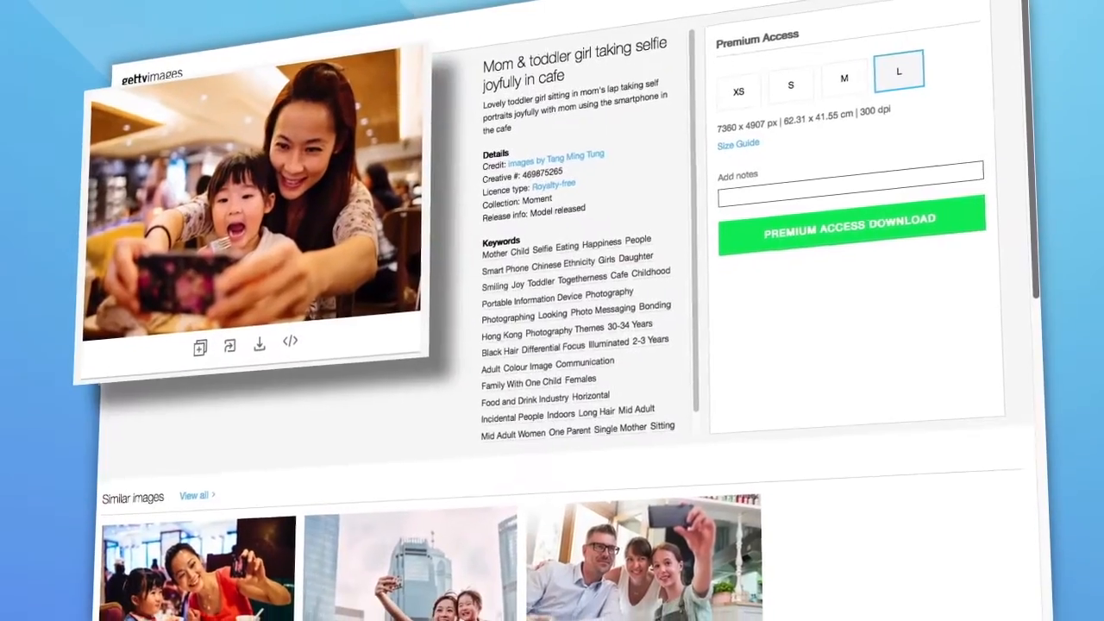
Step: Scroll the selfie's detail page with L size chosen, then return to 'parents' results
scroll("down", 3)
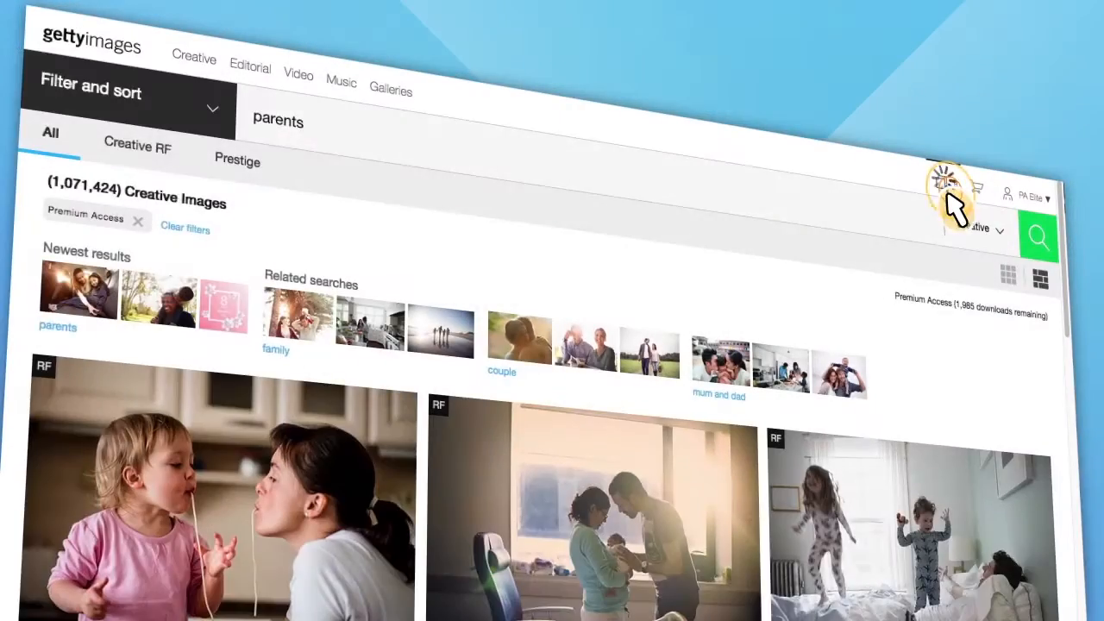
Step: On the board, select the mom-and-toddler selfie and father-lifting-daughter images and download them
left_click(945, 183)
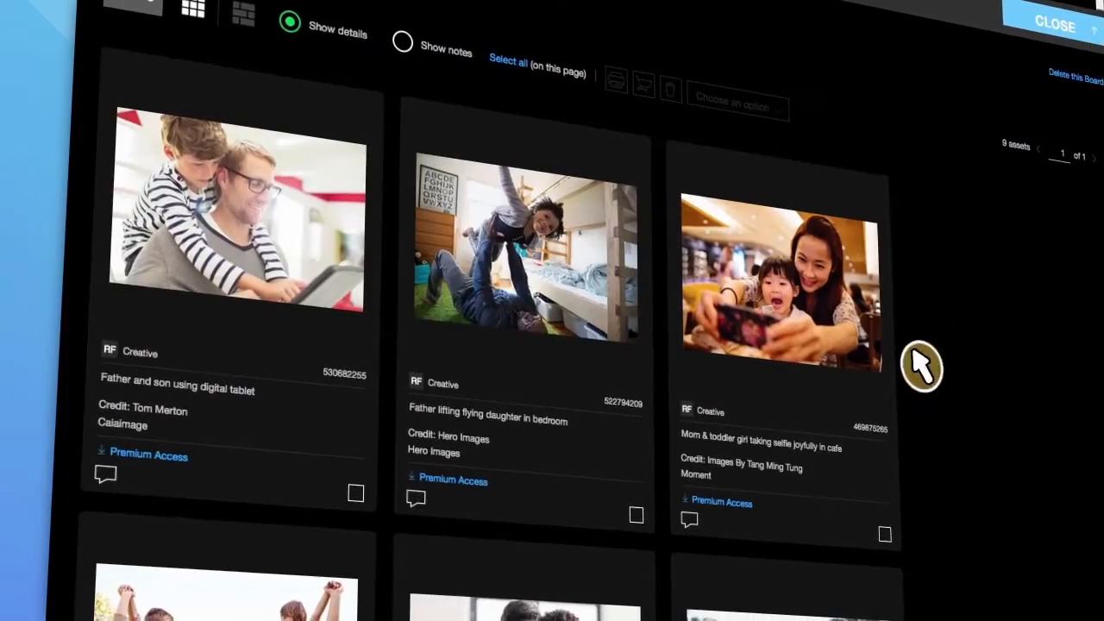
left_click(884, 534)
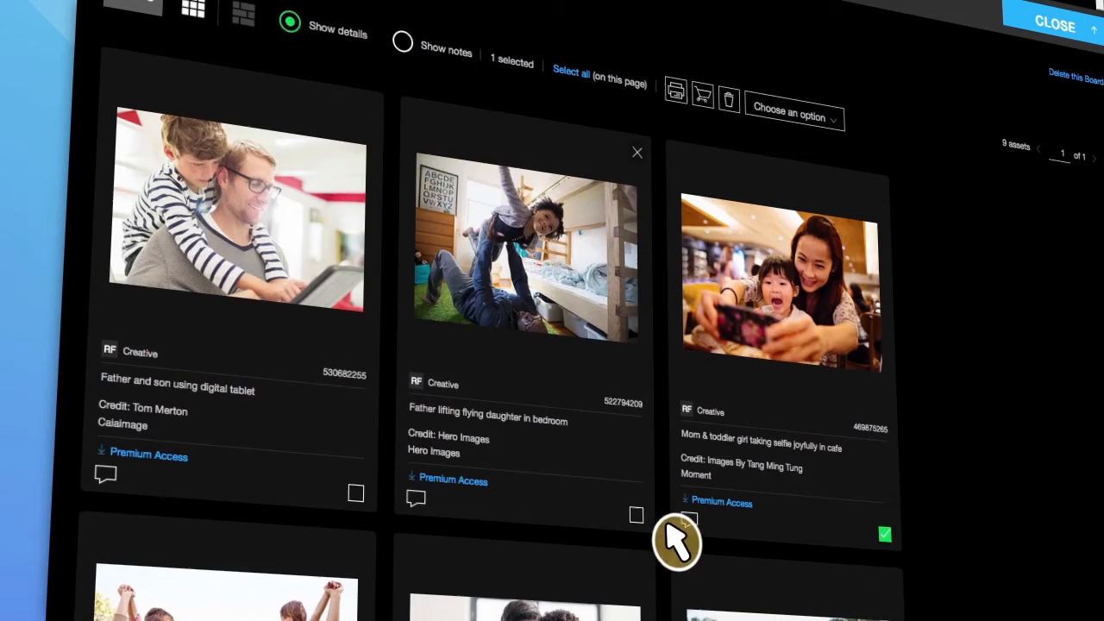
left_click(355, 492)
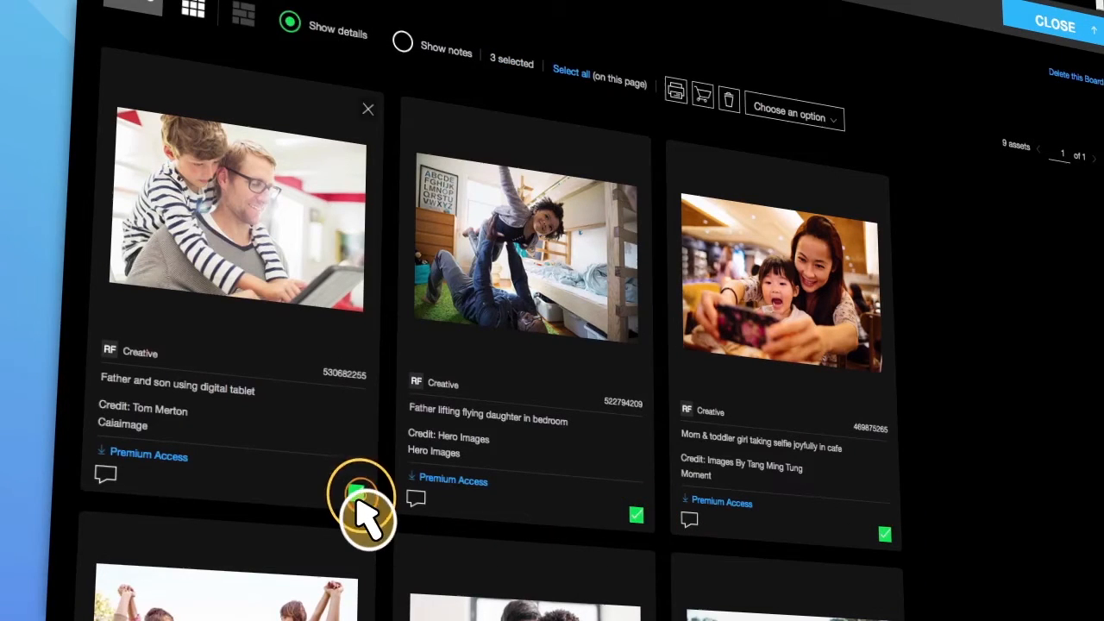
left_click(793, 117)
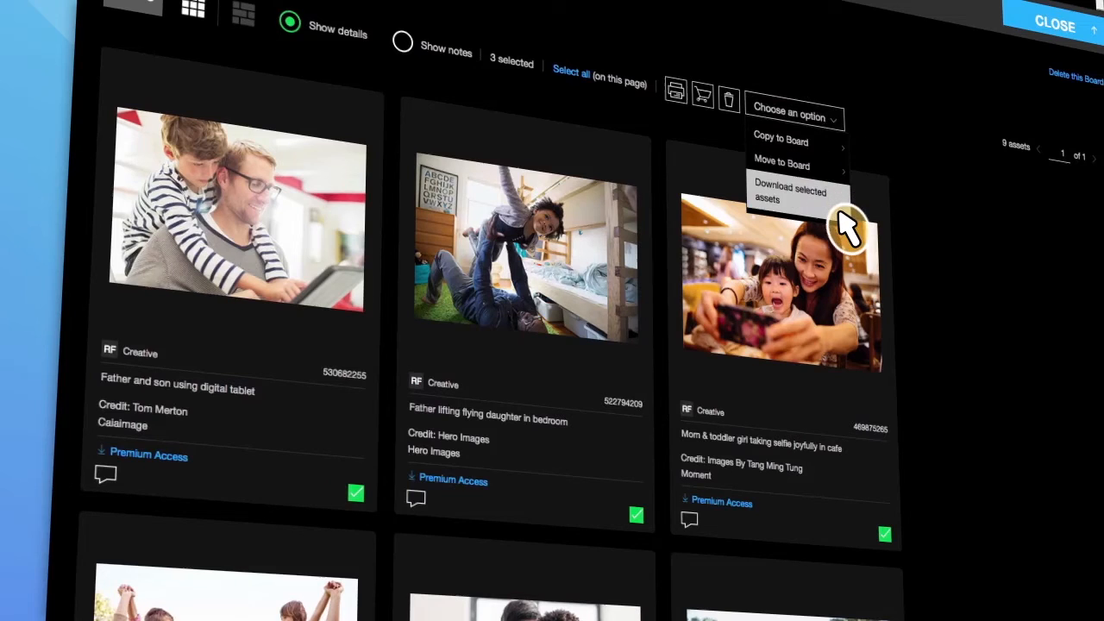
left_click(789, 194)
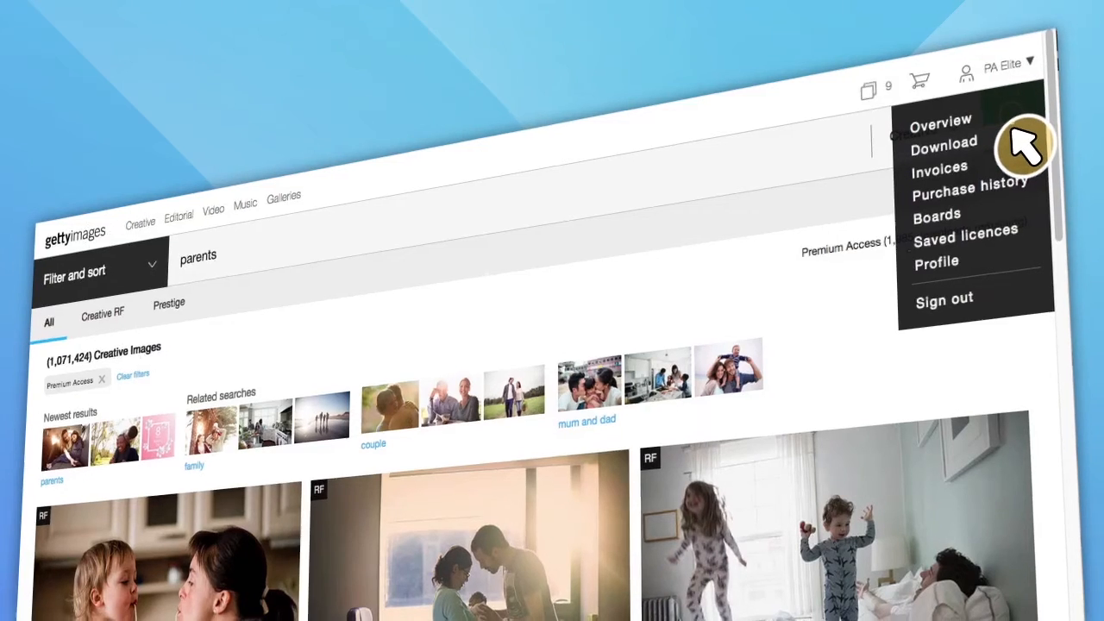
Step: Open Download from the PA Elite account menu to view download history
left_click(944, 140)
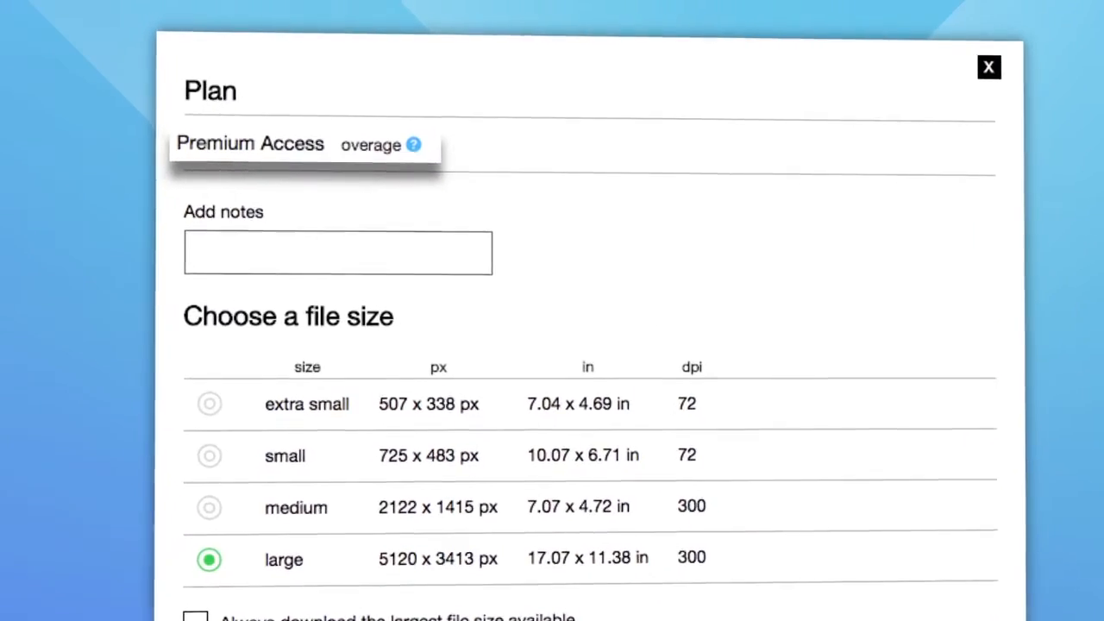
Step: Close the overage download dialog to view the 'business meeting' results
left_click(988, 68)
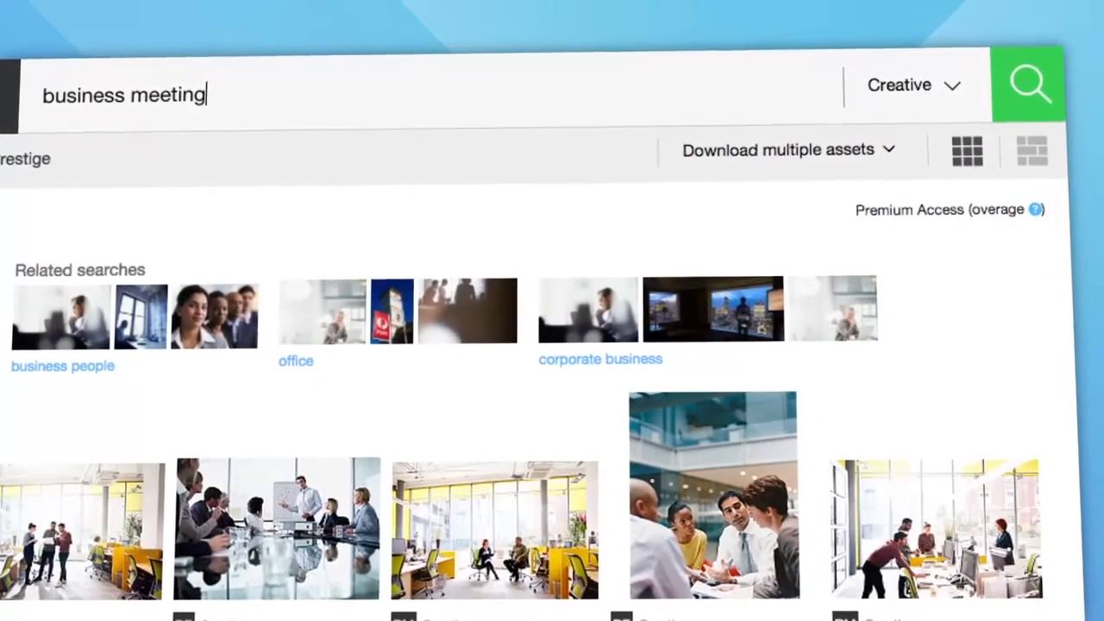